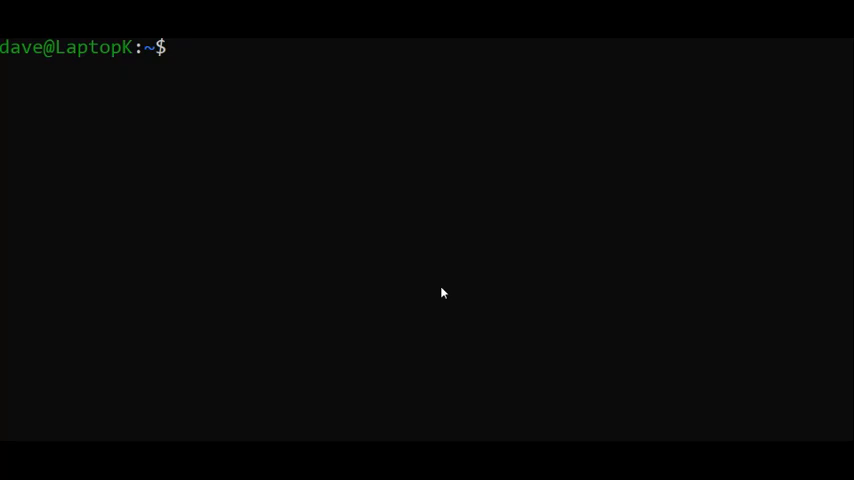
mouse_move(428, 292)
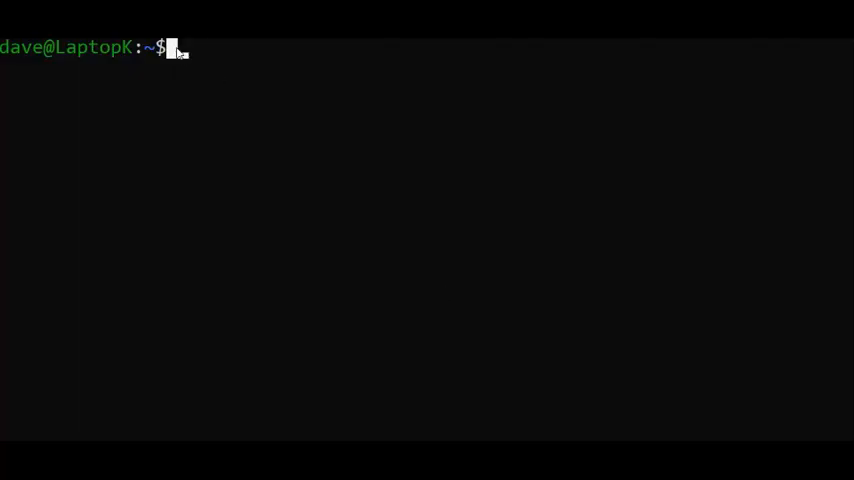
Step: List the directory and show the plaintext contents of secret.txt with cat, then clear the screen
type("ls")
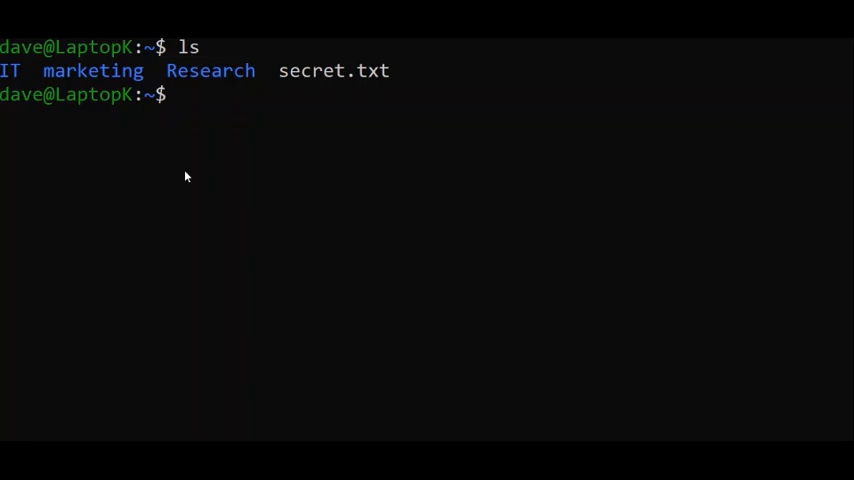
type("cat")
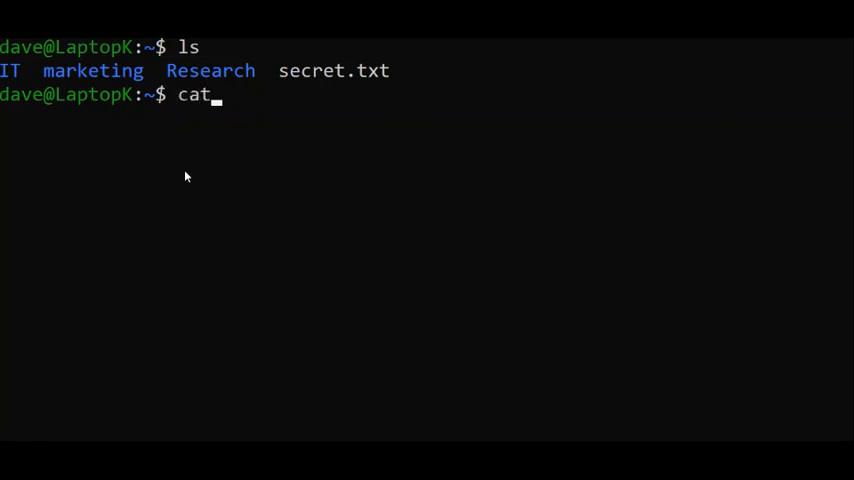
type("secre")
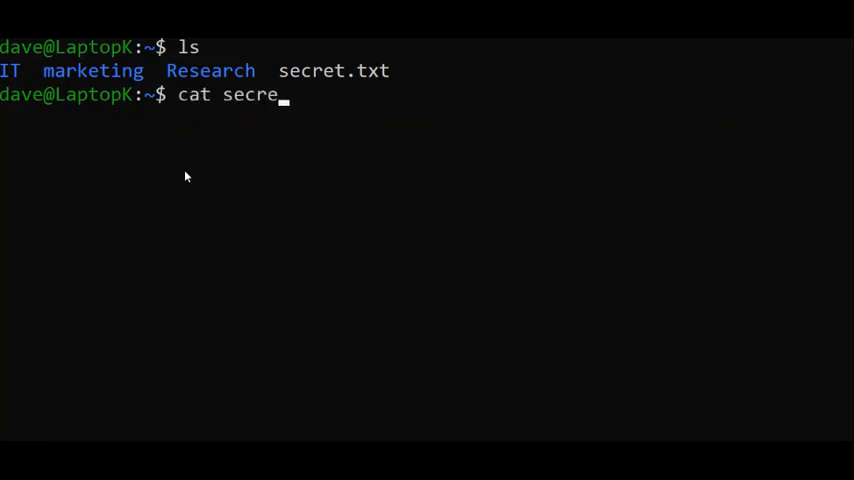
key("Enter")
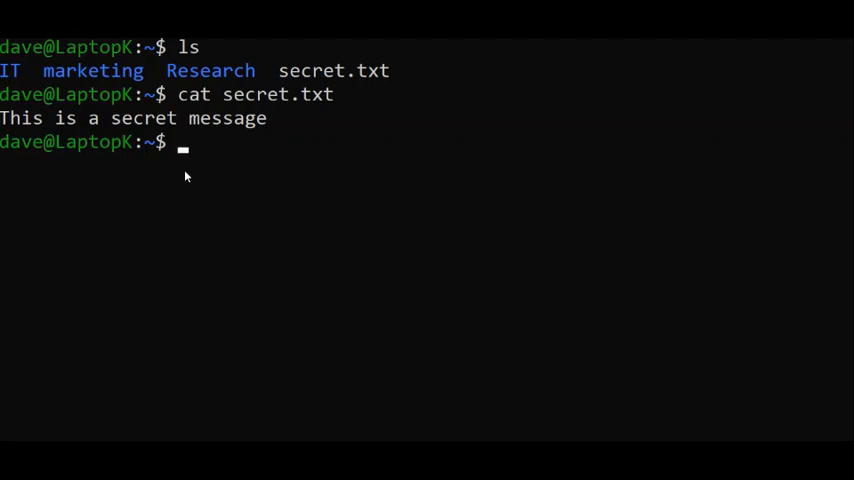
type("clear")
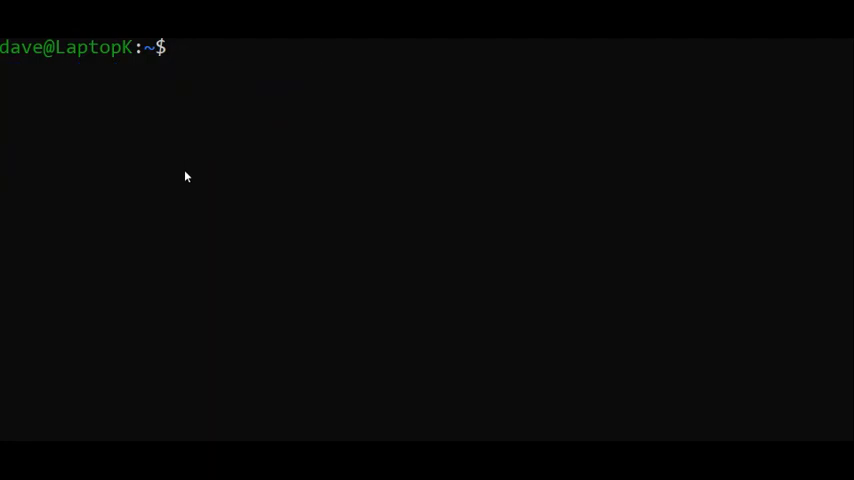
Step: Enter gpg -c secret.txt to begin symmetric encryption and reach the passphrase prompt
type("gpg -c")
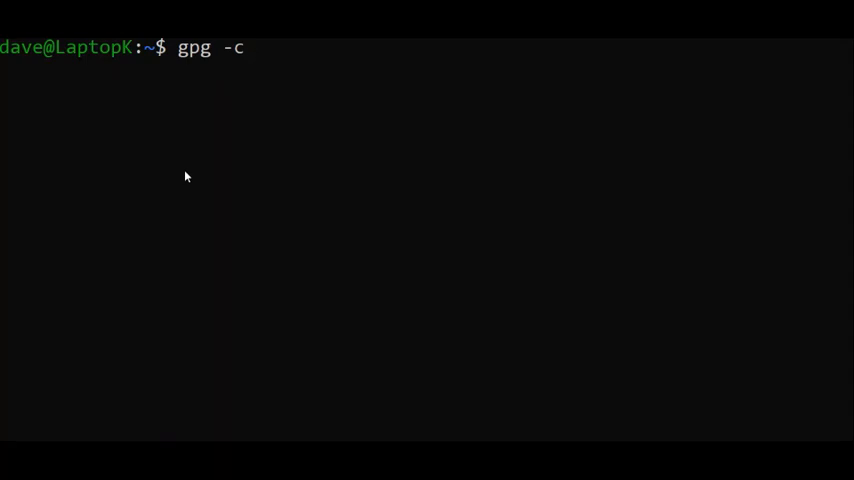
type("secret")
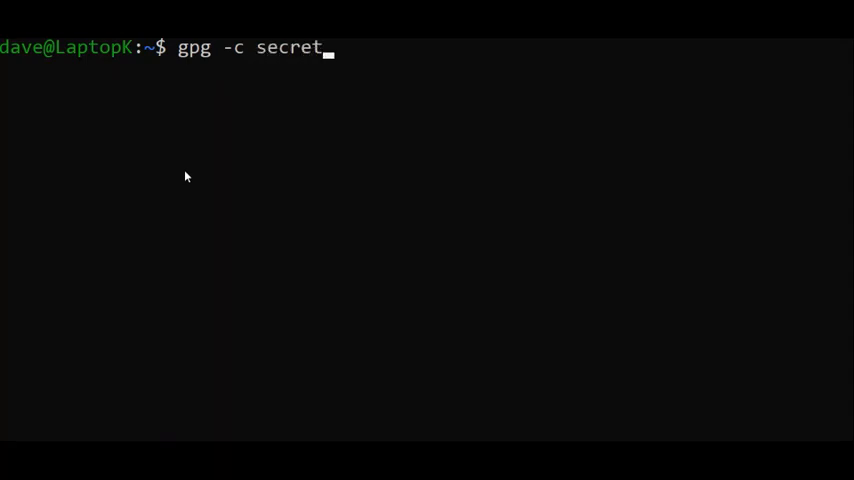
type(".txt")
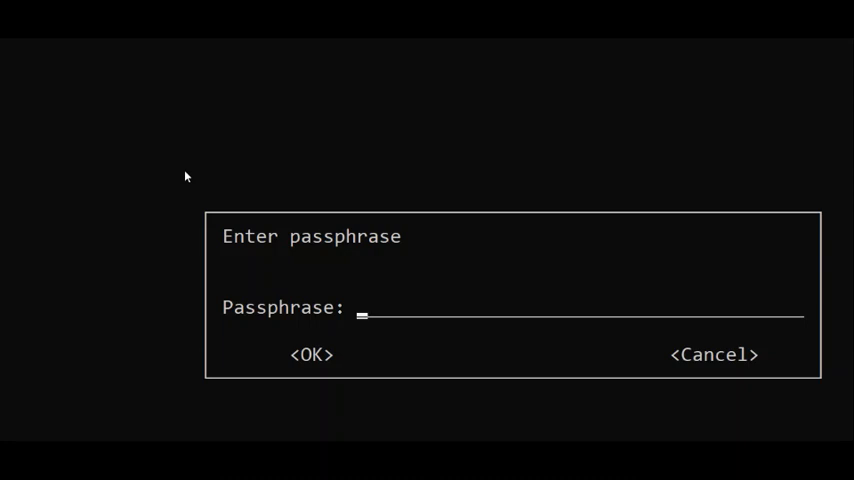
Step: Supply the passphrase and confirm it so secret.txt.gpg is created beside secret.txt
type("****")
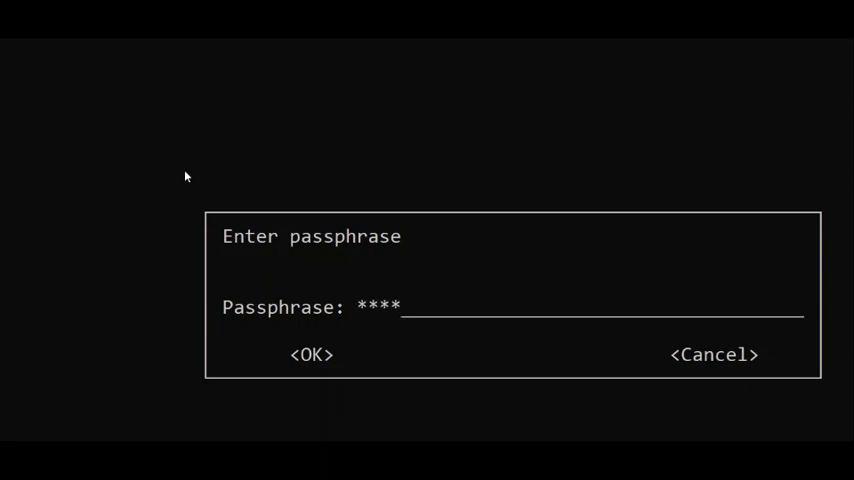
left_click(312, 354)
type("ls")
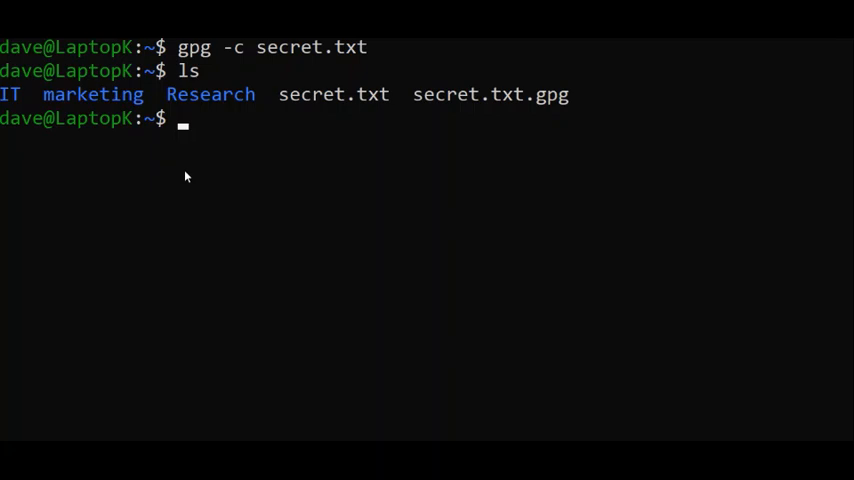
Step: Remove the original unencrypted secret.txt with rm
type("rm")
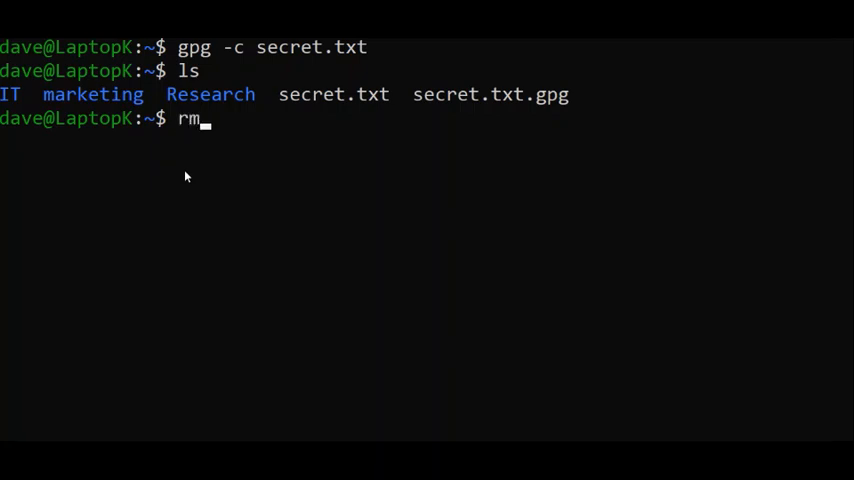
type("secret.txt")
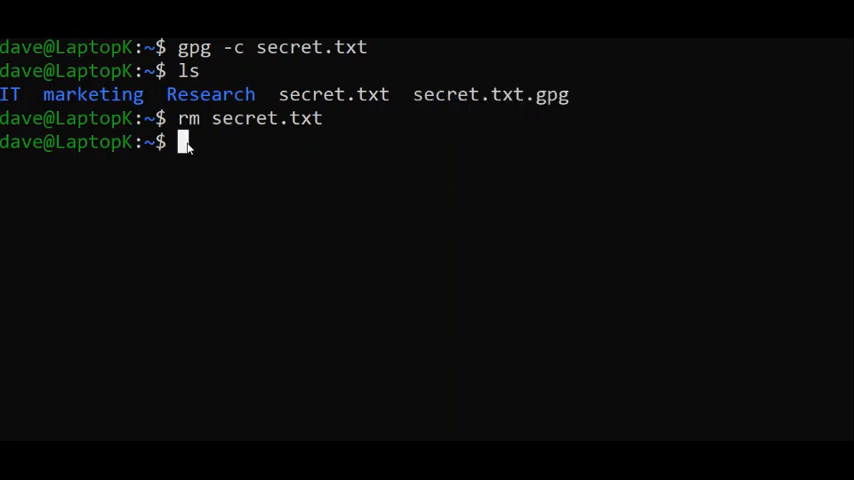
mouse_move(168, 200)
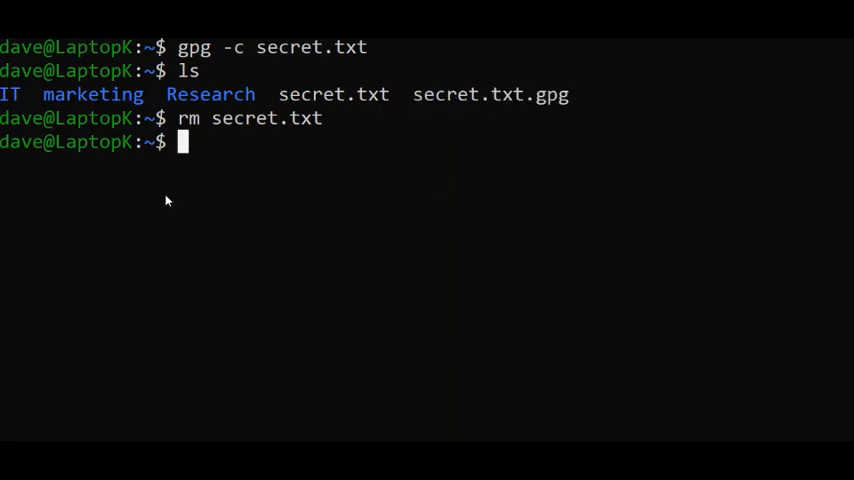
Step: Compose cat secret.txt.gpg at the prompt to display the encrypted file's contents
type("cat")
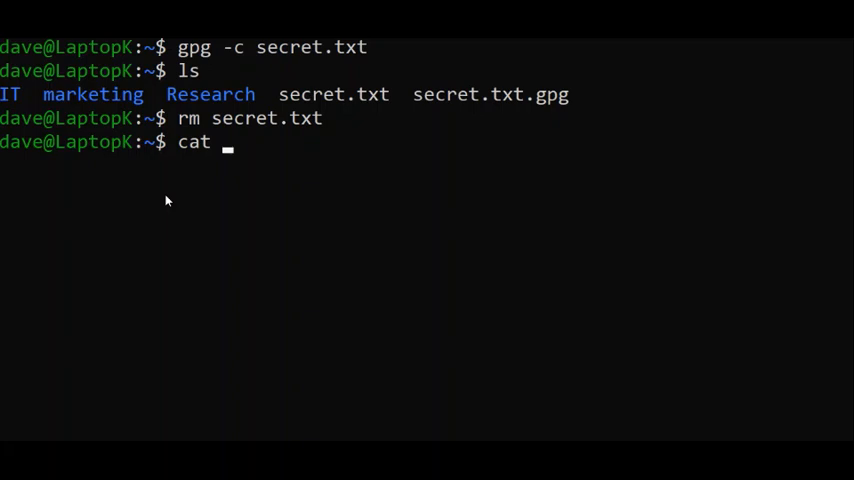
type("secret.txt.")
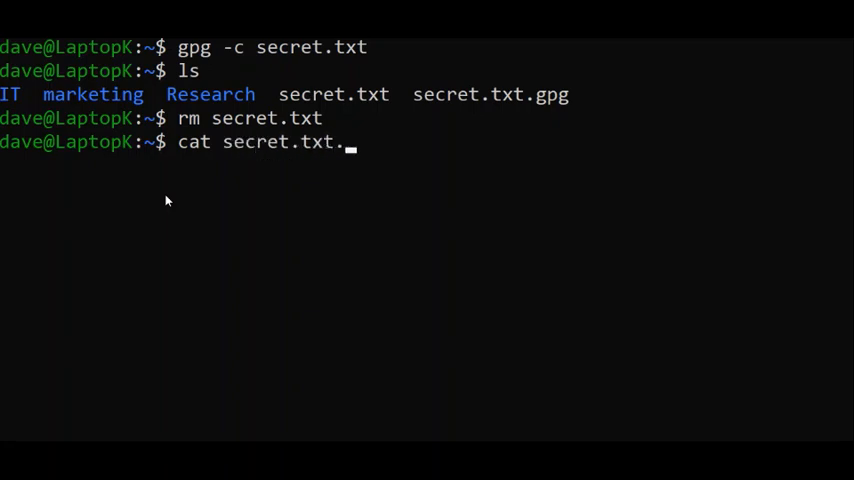
type("gpg")
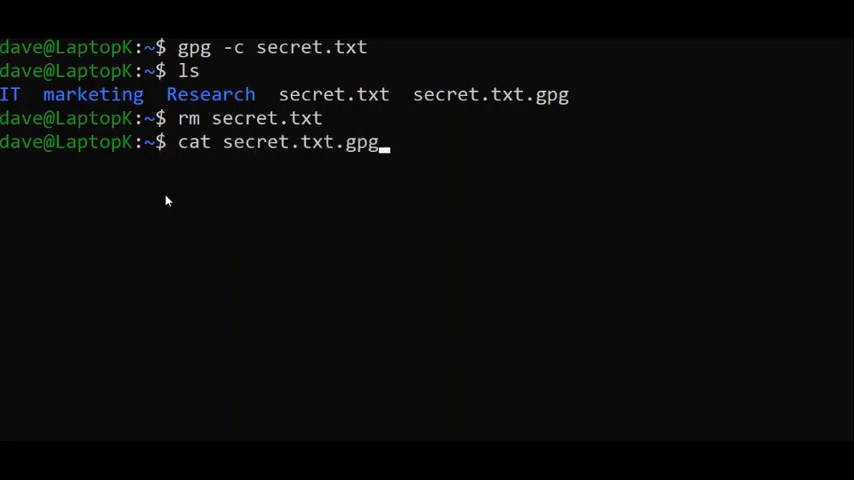